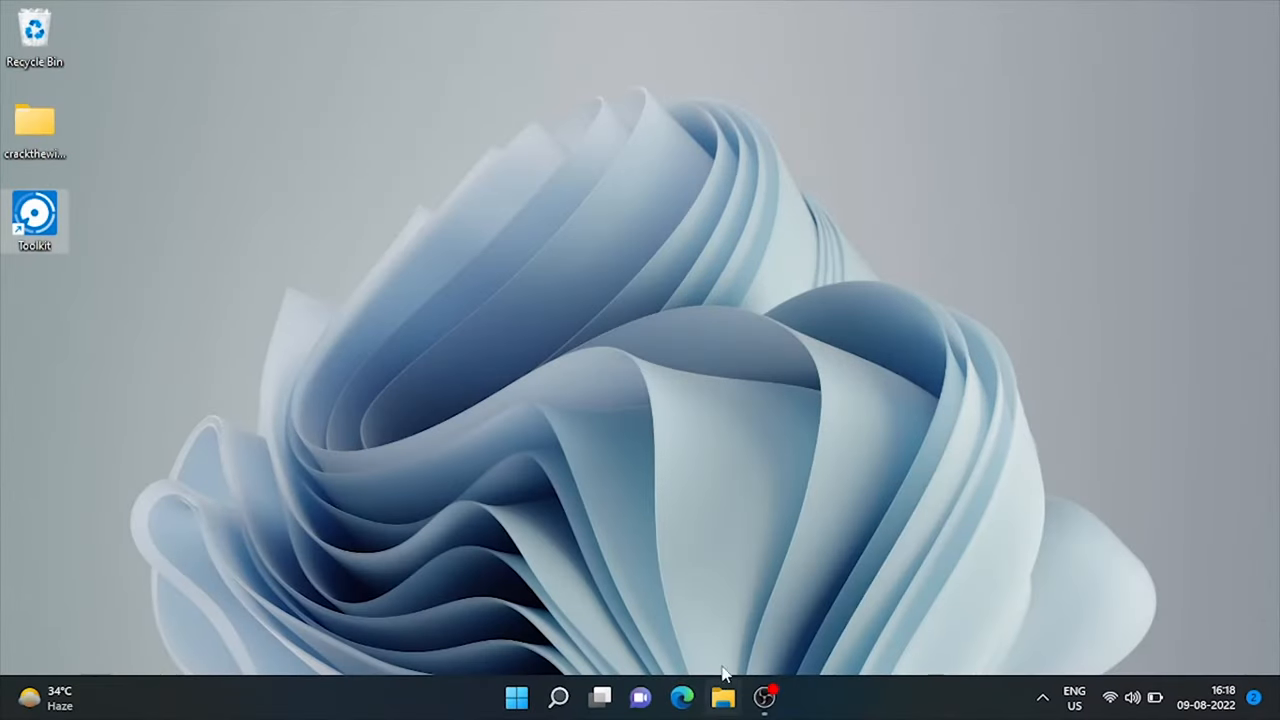
Step: Bring up This PC maximized, listing its folders and the Windows (C:) and Seagate (D:) drives
left_click(724, 700)
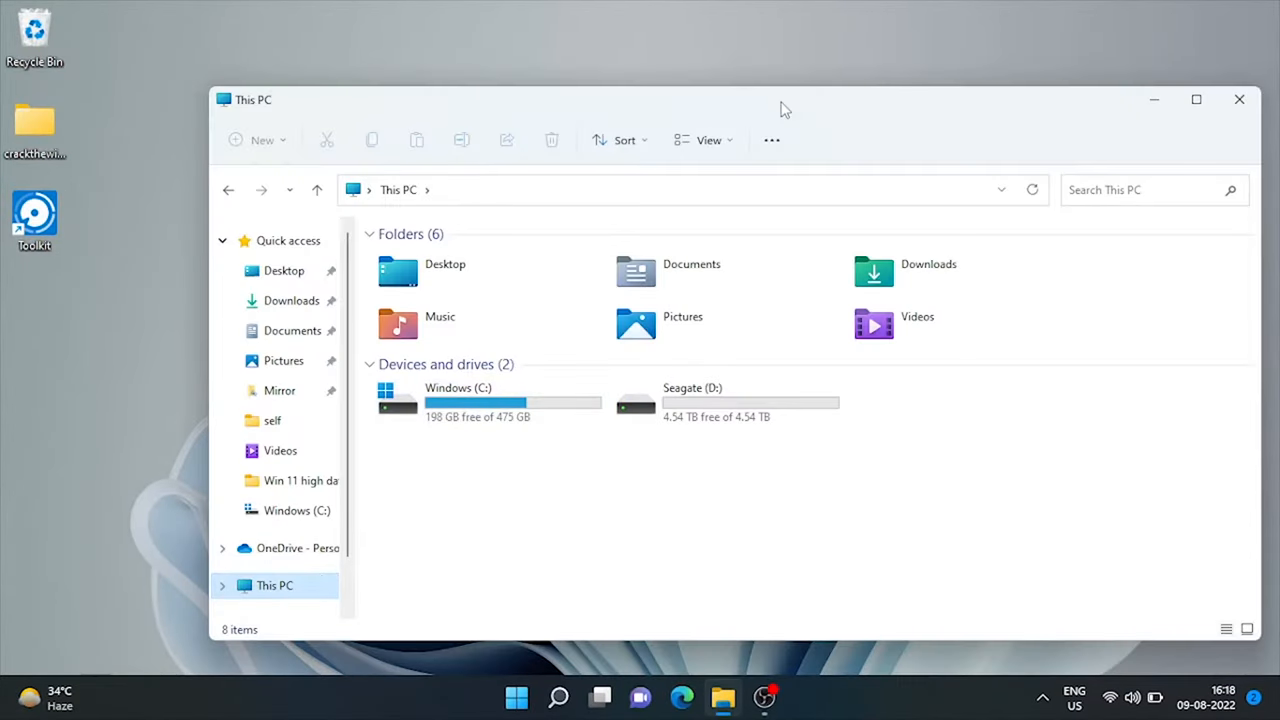
left_click(1196, 100)
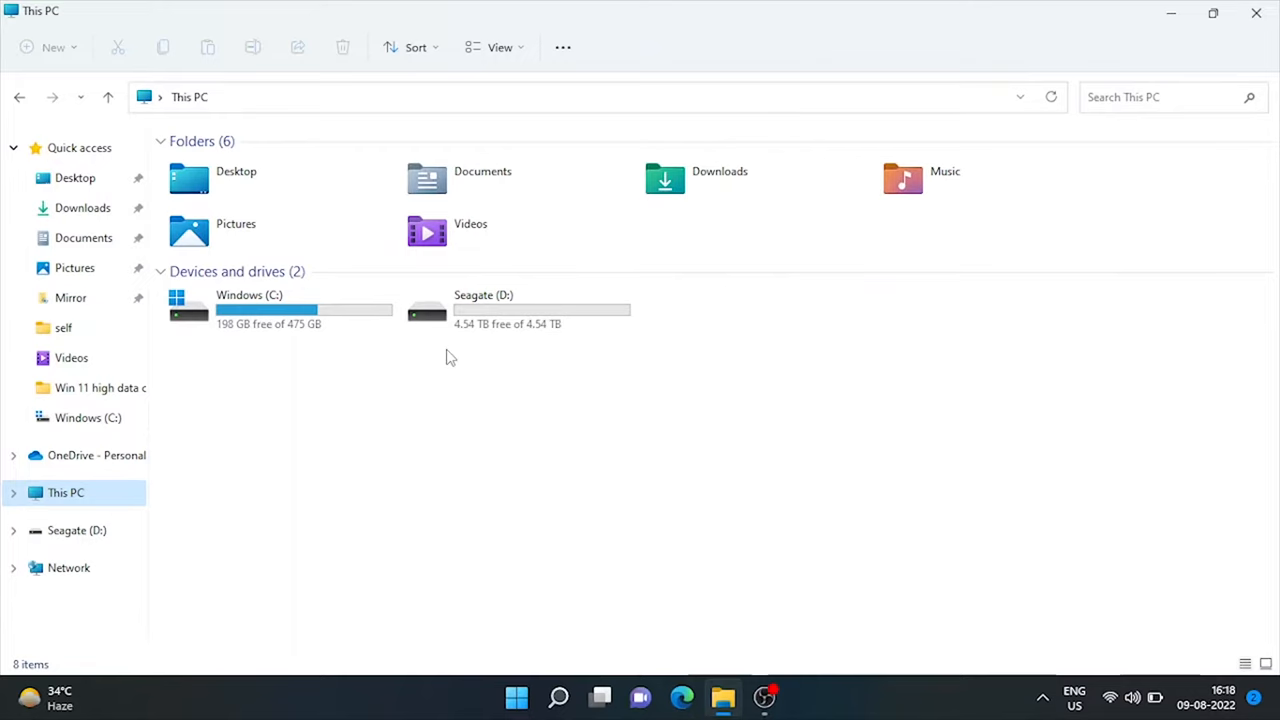